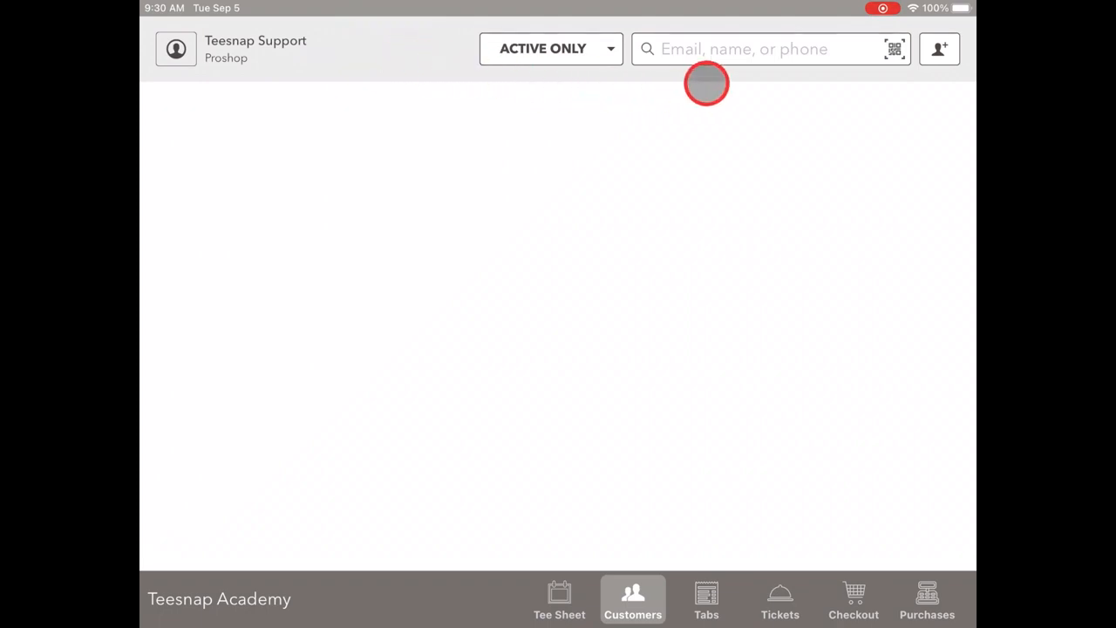
click(742, 49)
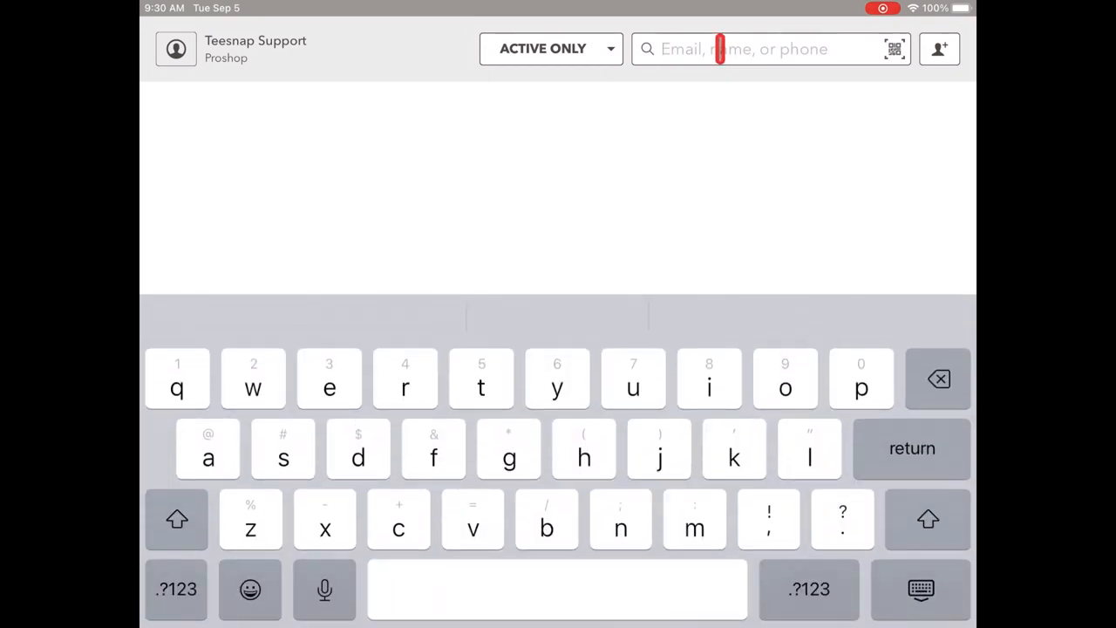
text(sad)
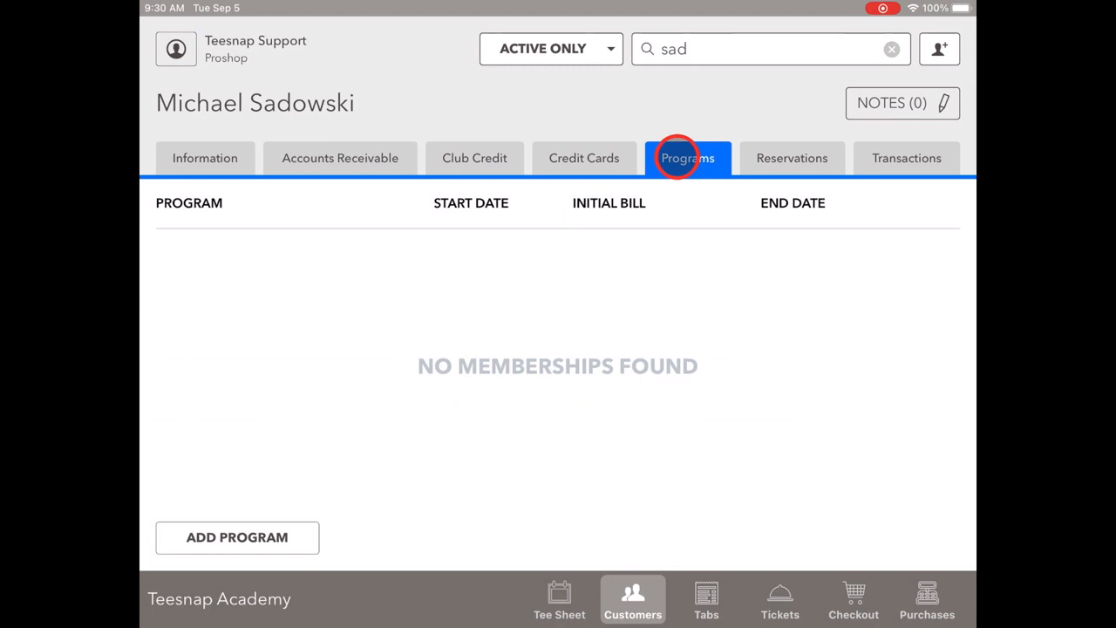
click(238, 537)
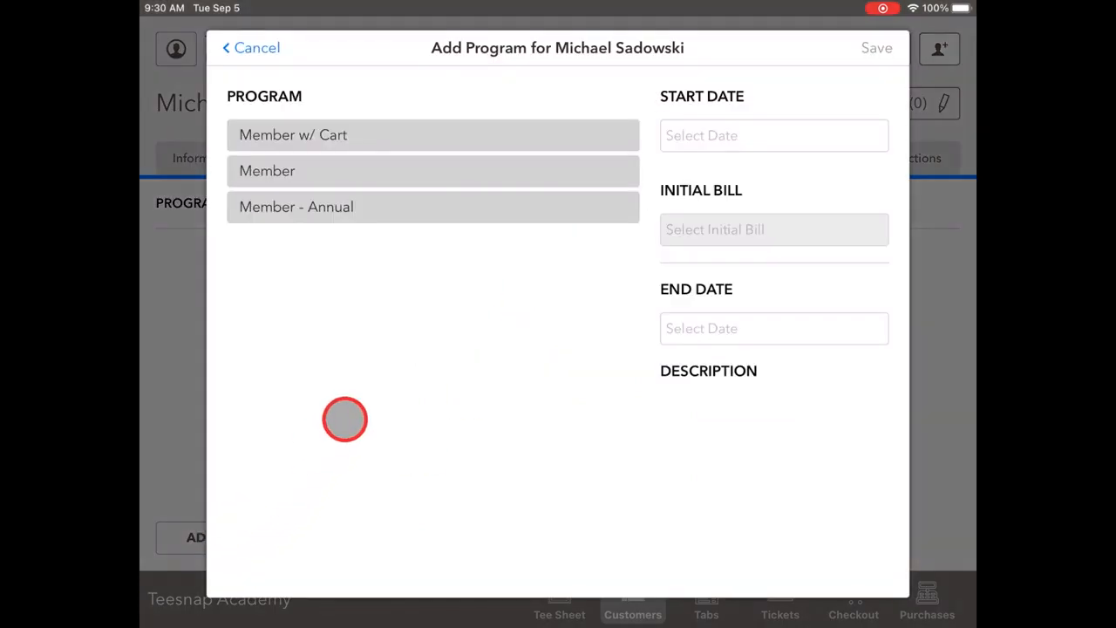
mouse_move(345, 242)
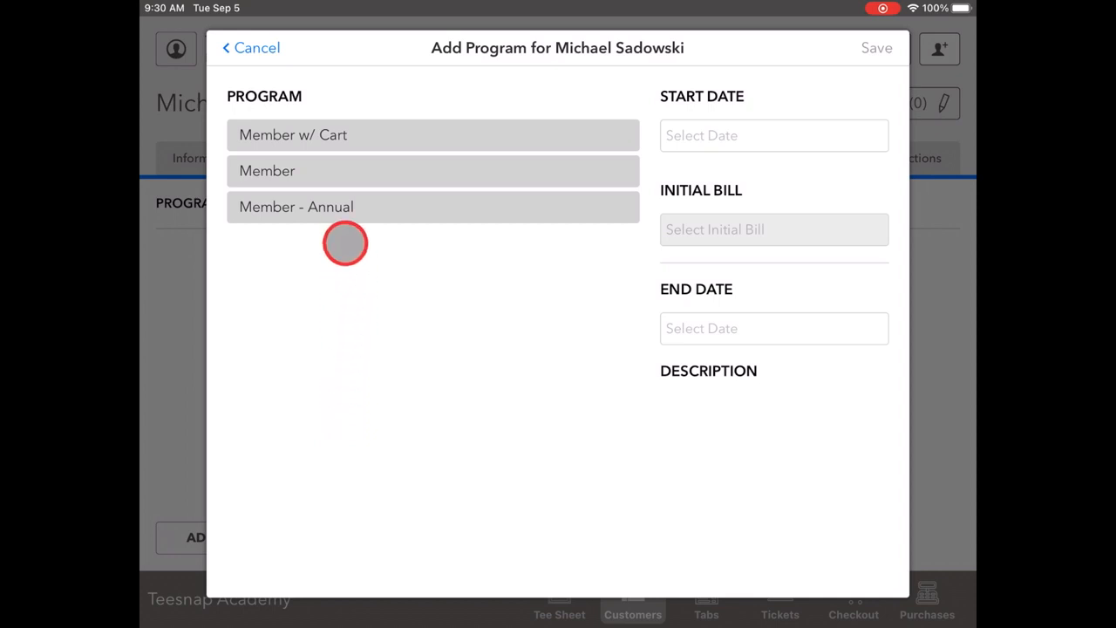
click(433, 206)
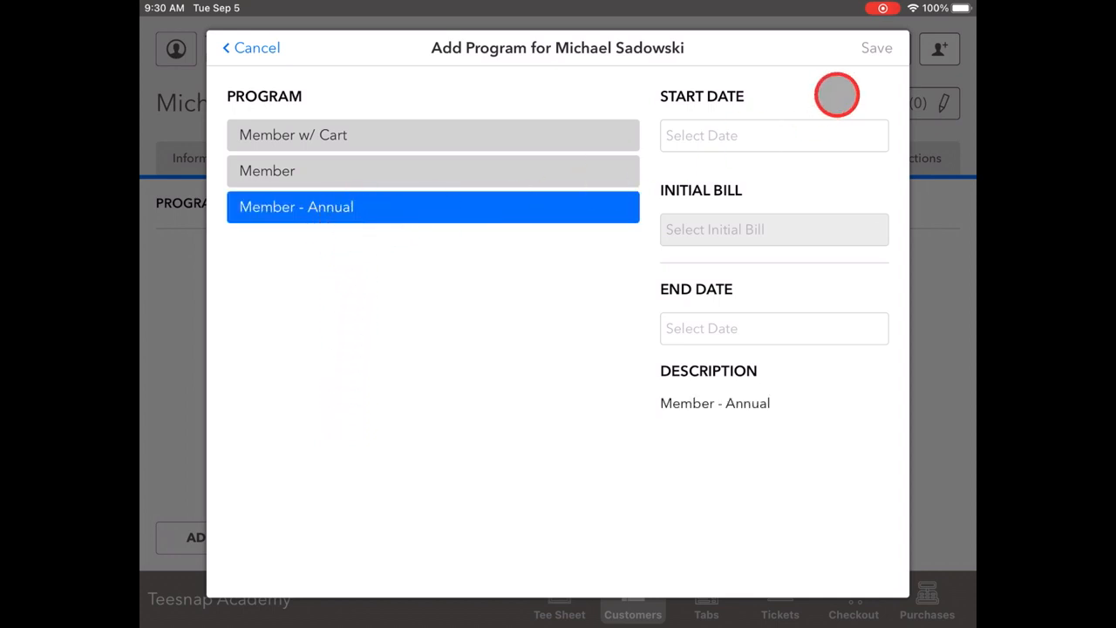
Step: Date the membership January 1 to December 31, 2023 and save it to the cart at $2,500
click(775, 136)
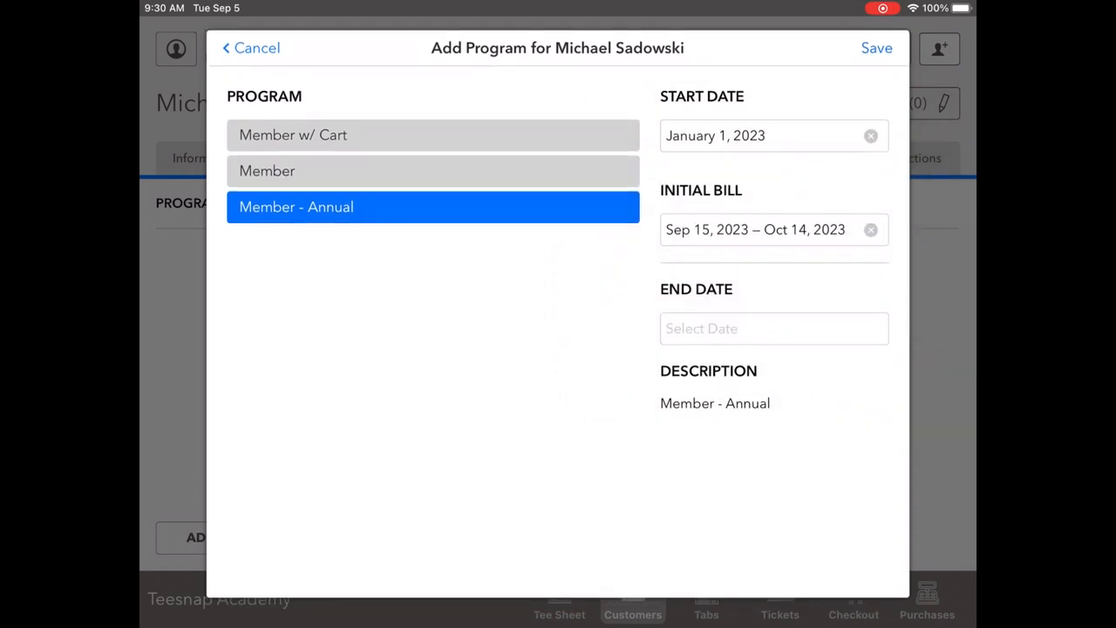
click(774, 328)
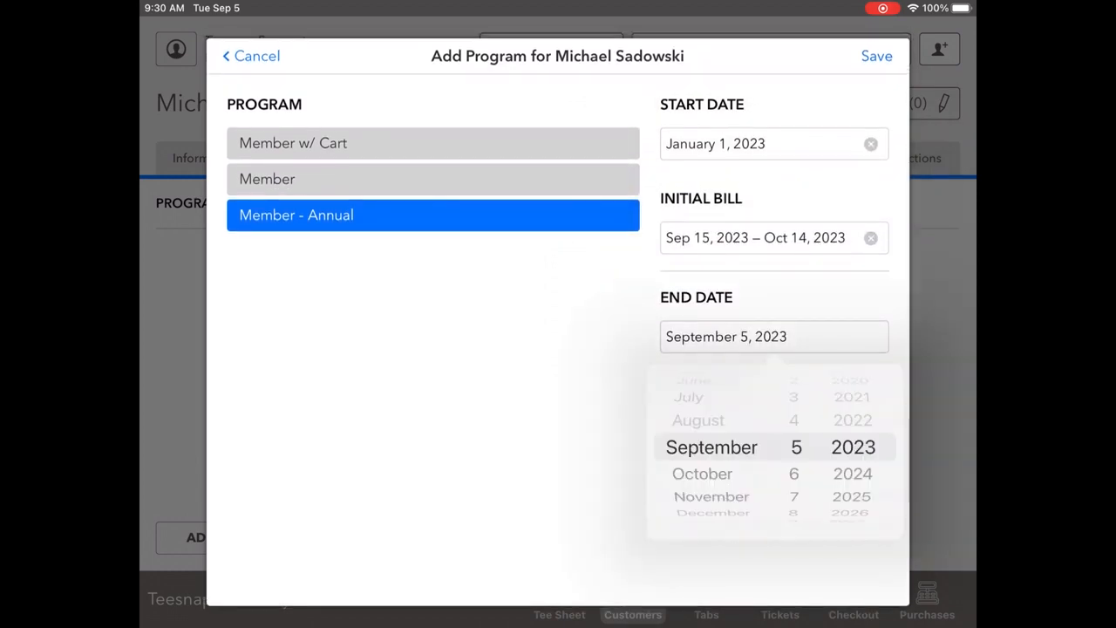
scroll(down, 3)
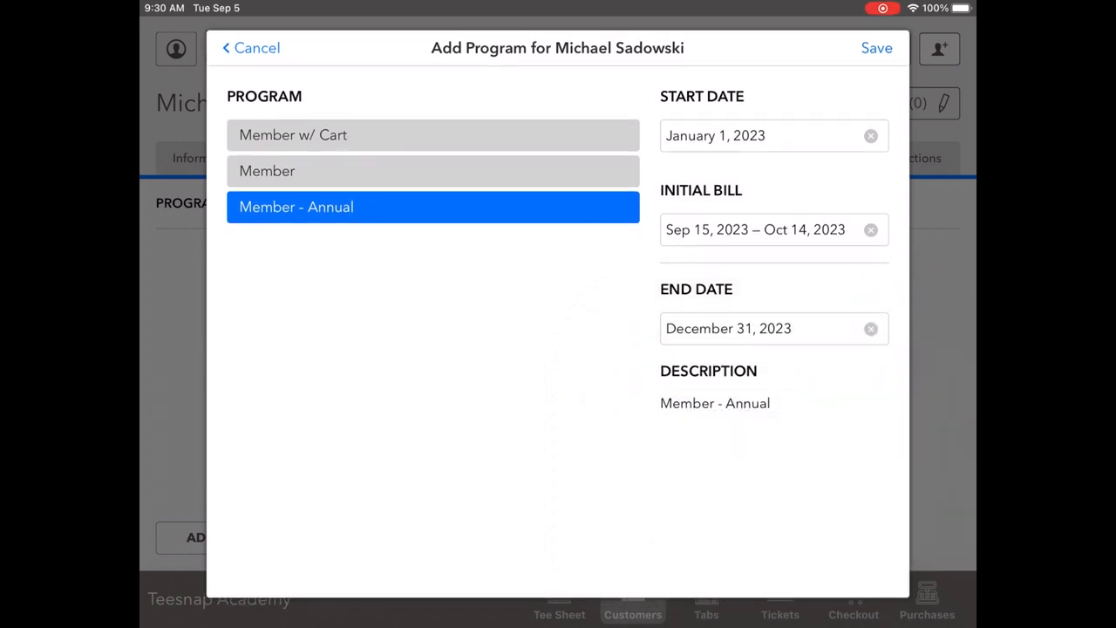
click(876, 48)
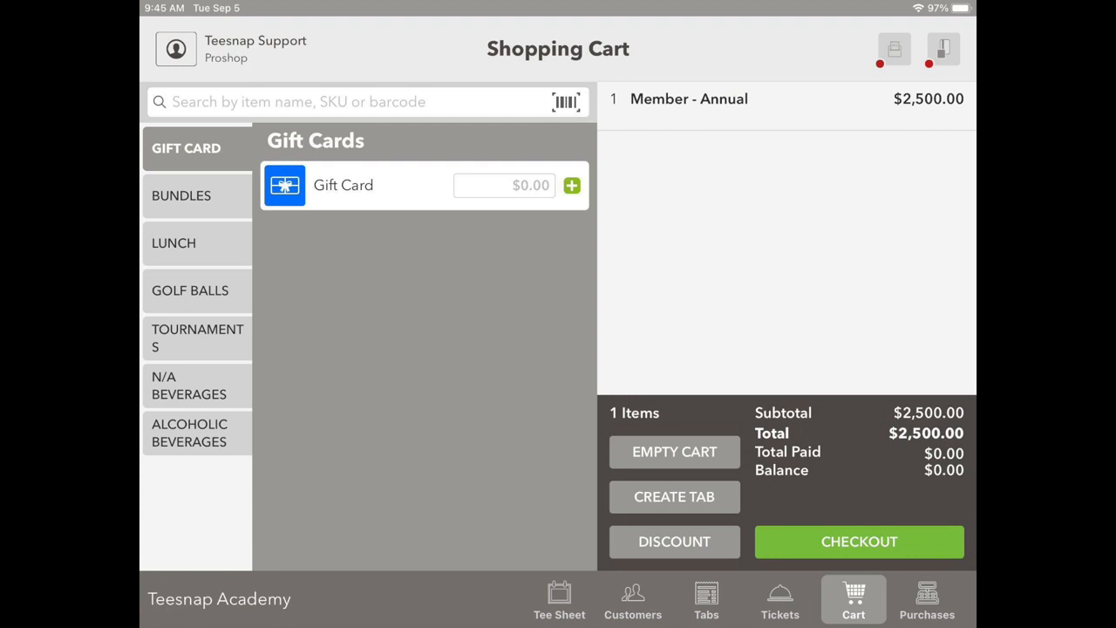